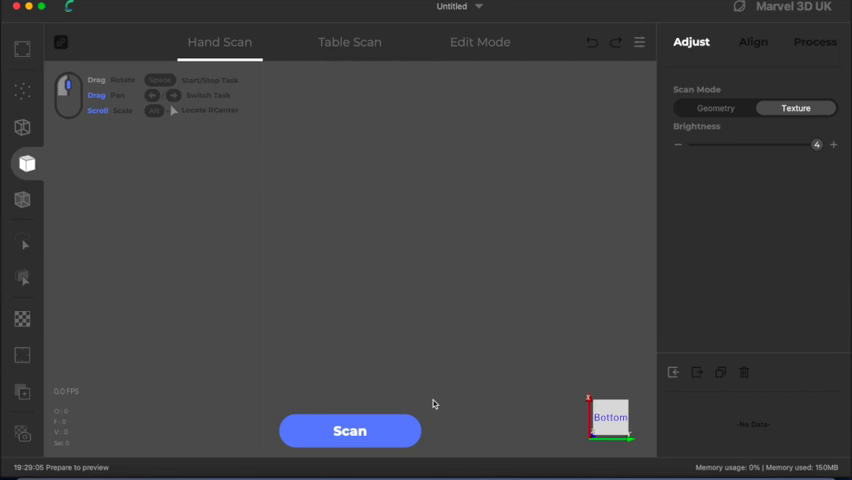
mouse_move(288, 173)
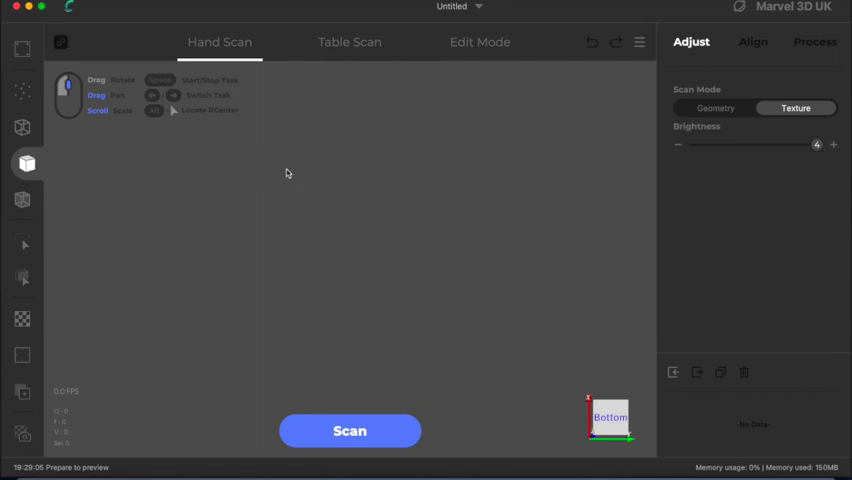
mouse_move(450, 9)
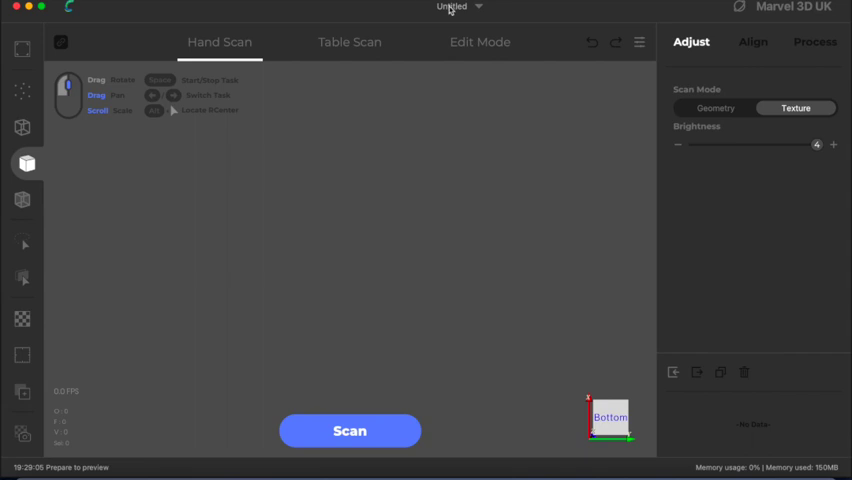
- Rename the untitled hand-scan project to 'Elephant'
left_click(451, 8)
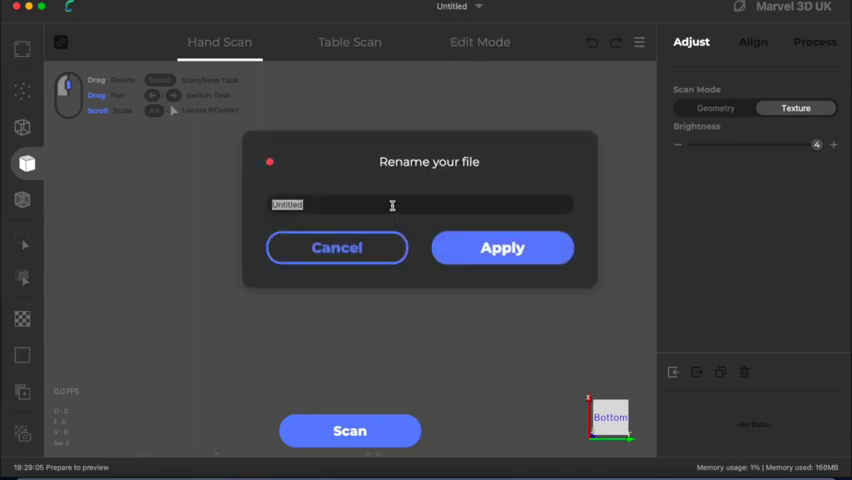
type("Elepha")
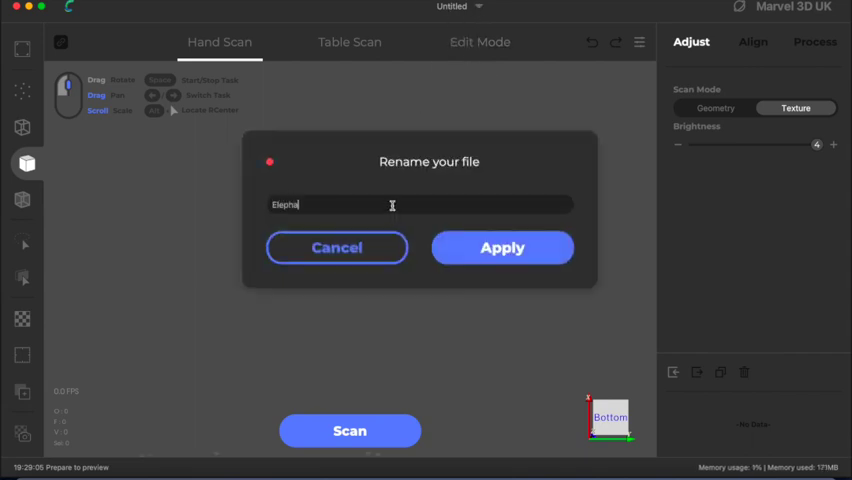
left_click(502, 247)
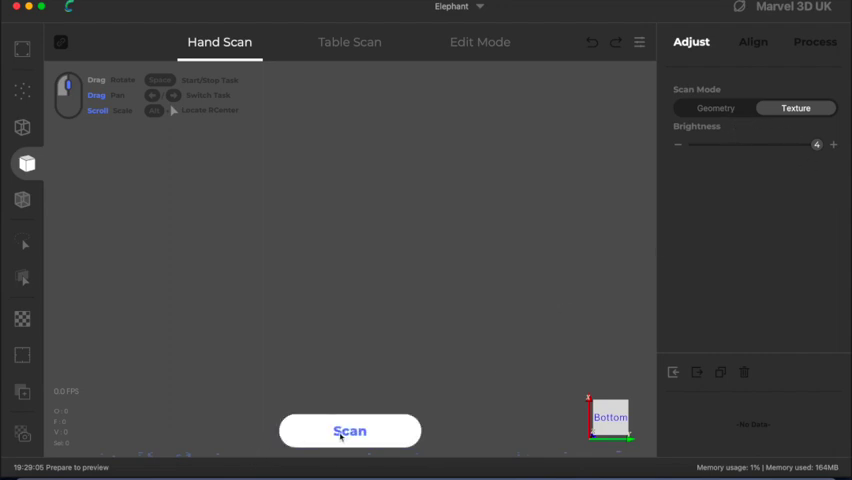
- Run and pause the live scanner preview of the elephant, then start the hand scan
left_click(350, 431)
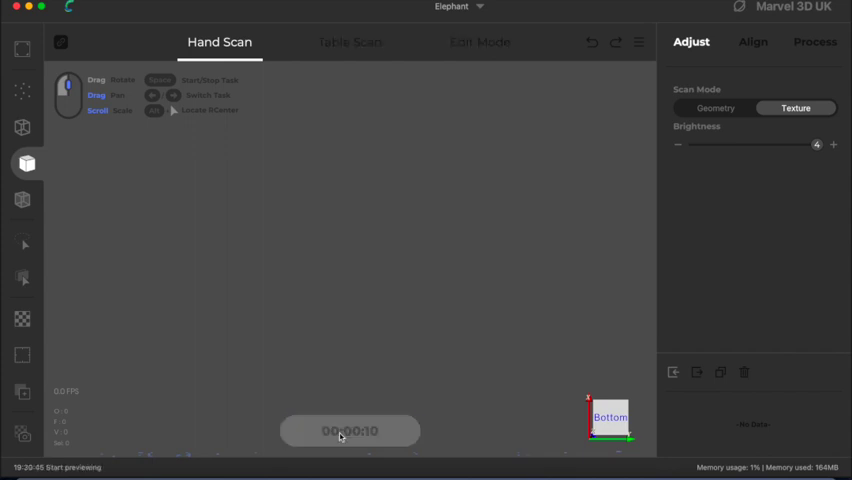
left_click(350, 430)
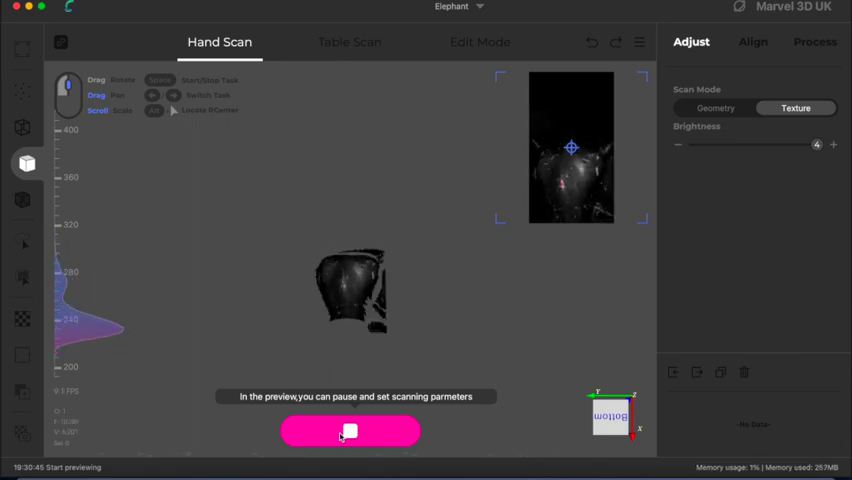
left_click(350, 430)
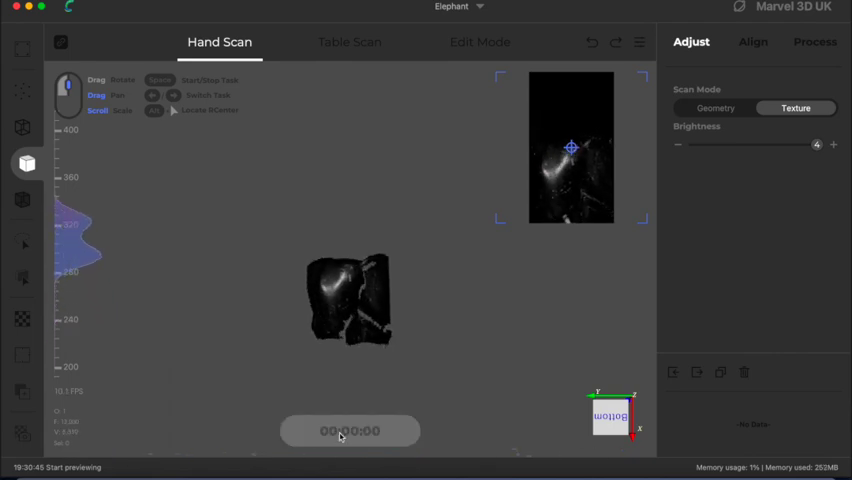
left_click(350, 430)
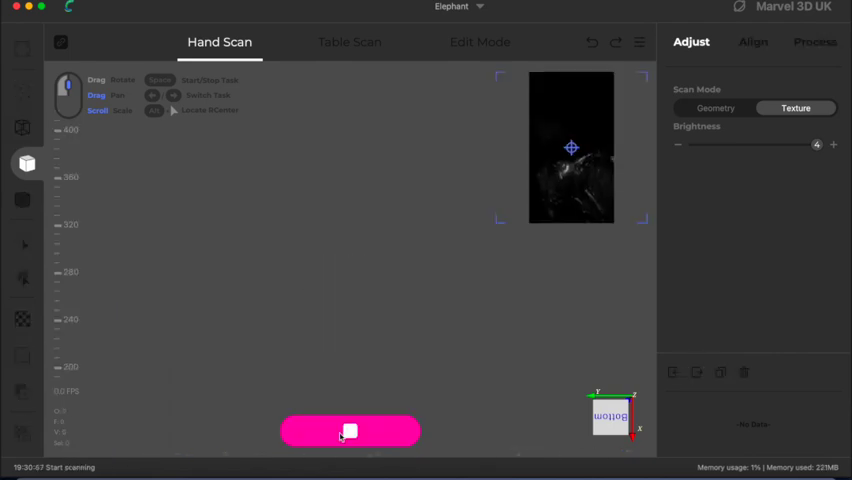
- Scan all around the wooden elephant, then stop to produce the Handscan1 point cloud
left_click(350, 431)
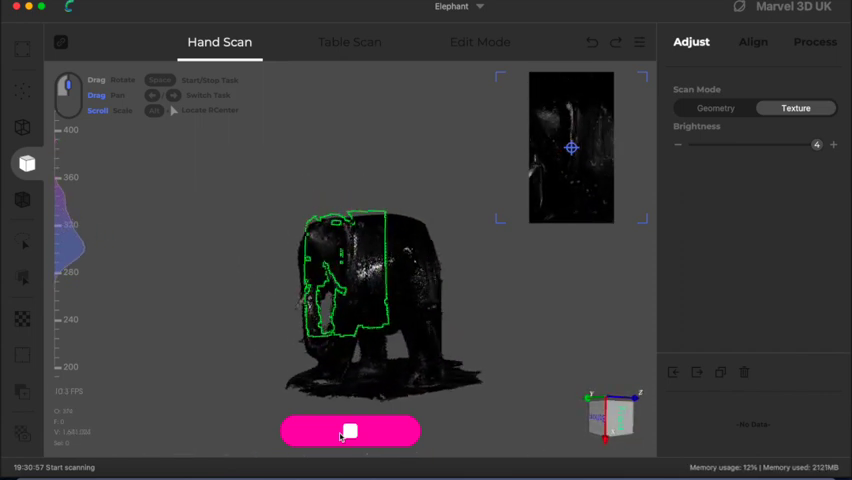
left_click(349, 431)
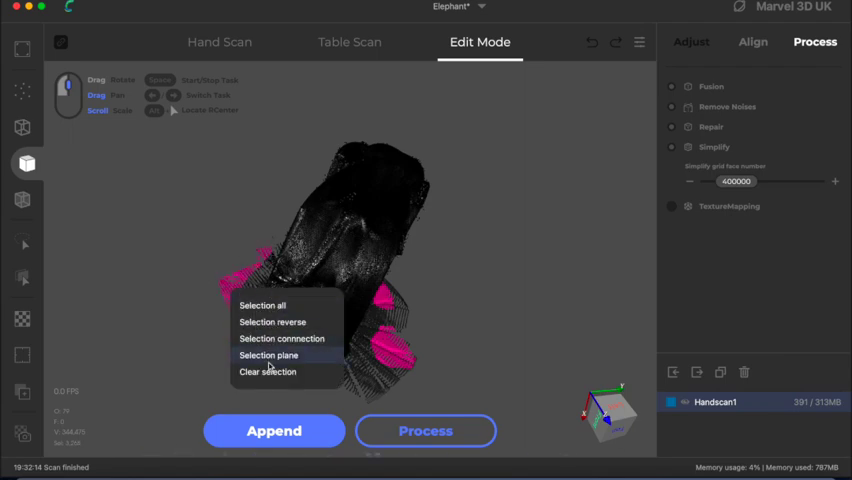
- Select the flat build plate beneath the statue using a selection plane
left_click(267, 355)
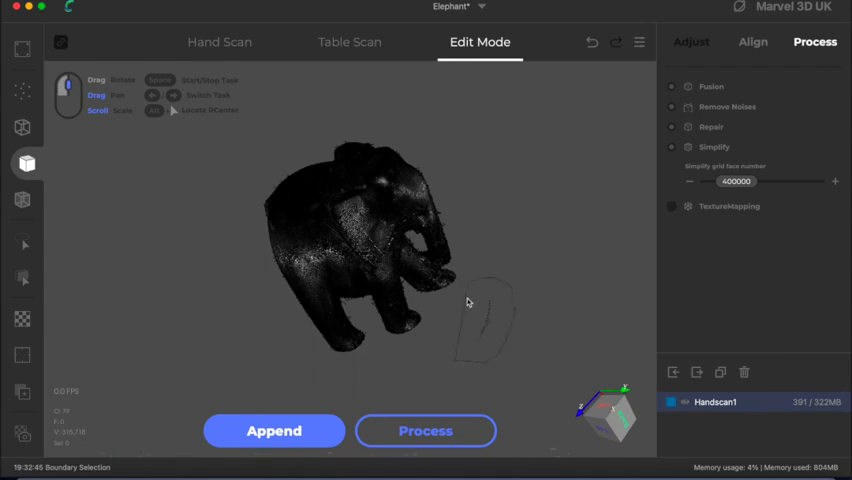
- Orbit the cleaned elephant to check another side and bring up the Process data choice
left_click_drag(465, 300, 495, 305)
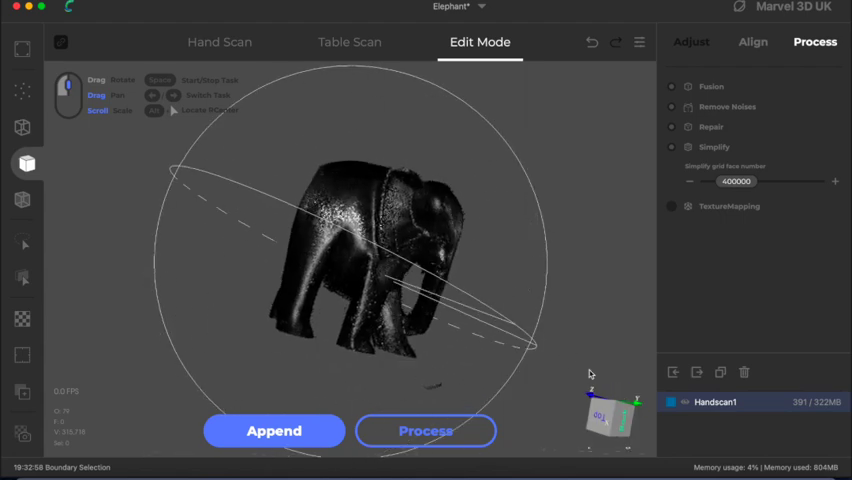
left_click(425, 431)
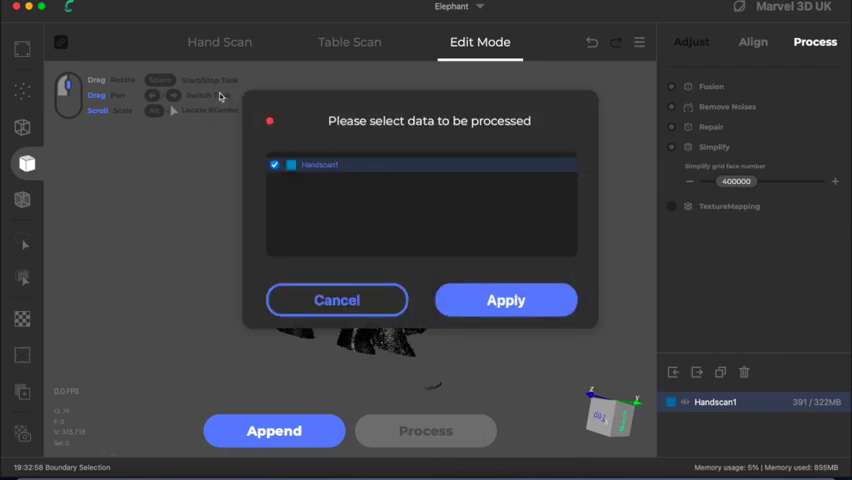
- Fuse Handscan1 into the Fusion_0 mesh and orbit it to inspect its sides
left_click(505, 300)
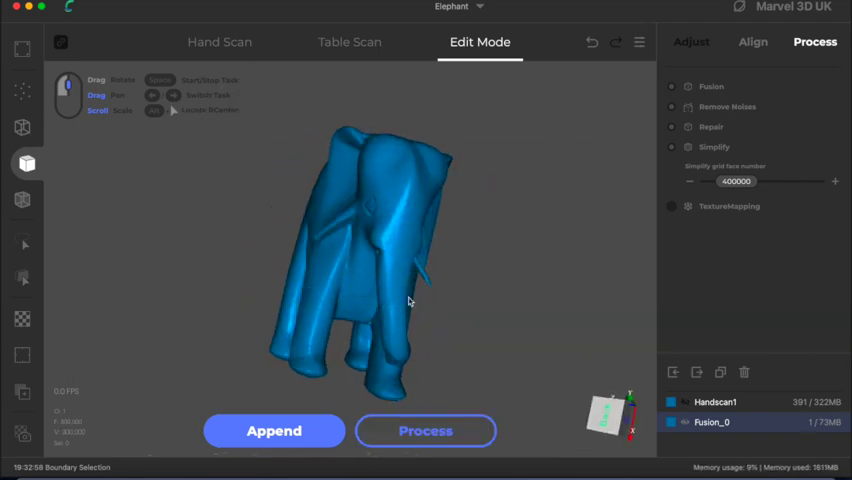
left_click_drag(408, 301, 495, 275)
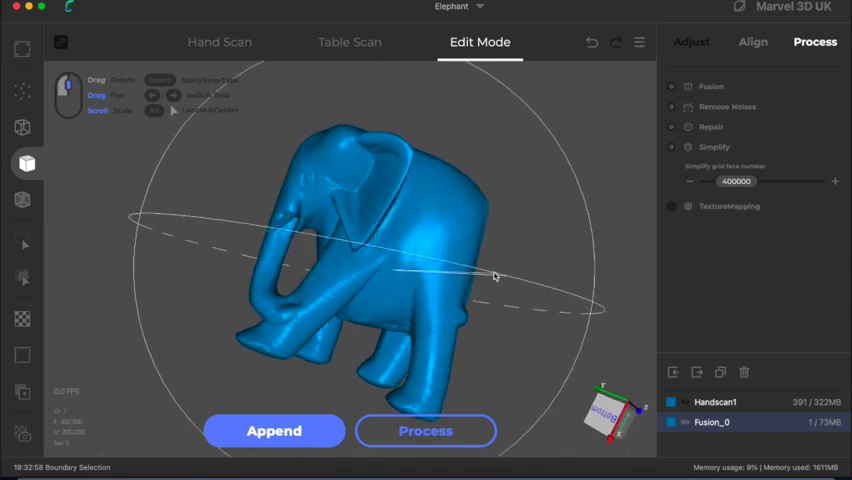
left_click_drag(490, 275, 325, 232)
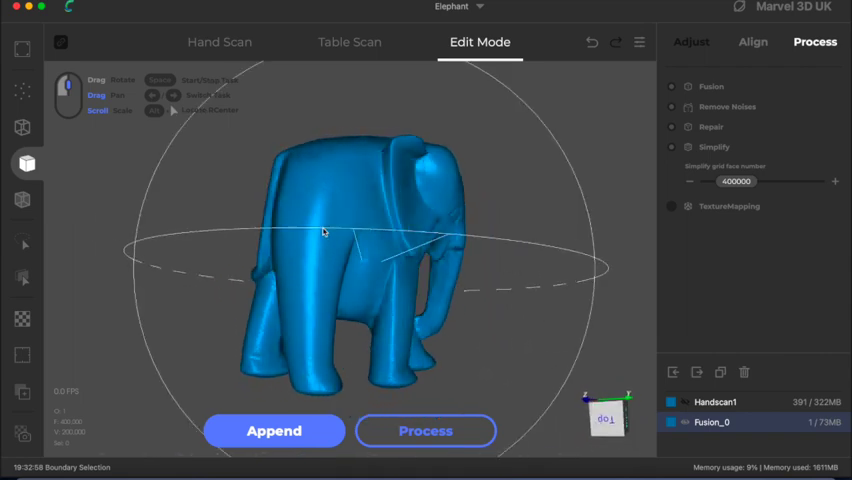